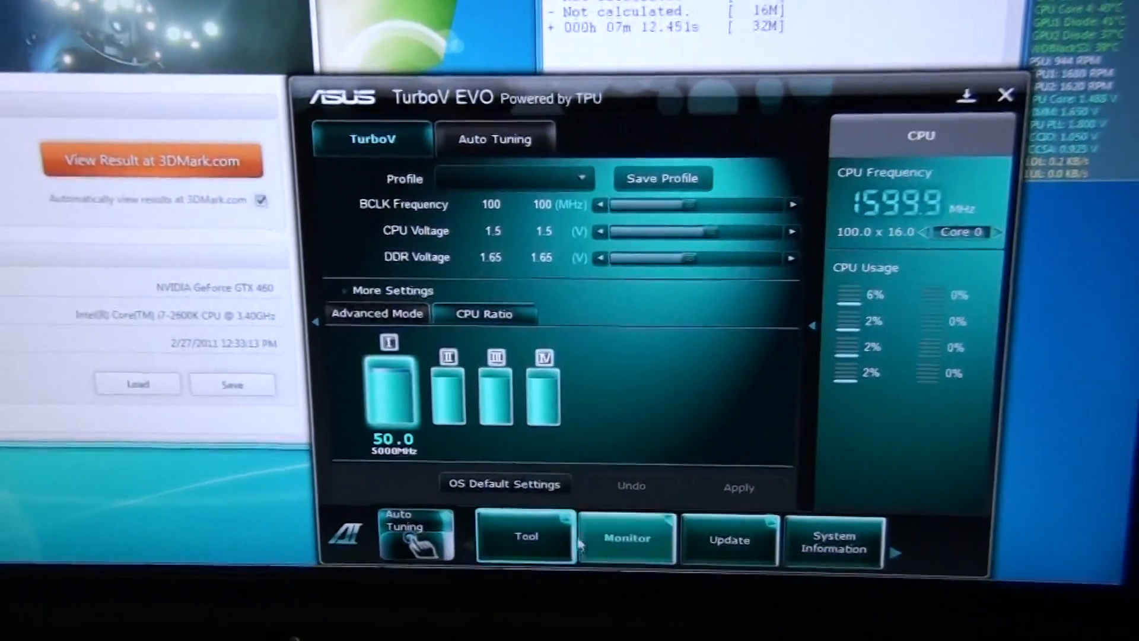
Step: Review the processor details, then start Real Temp's sensor test so core temperatures climb under load
left_click(526, 538)
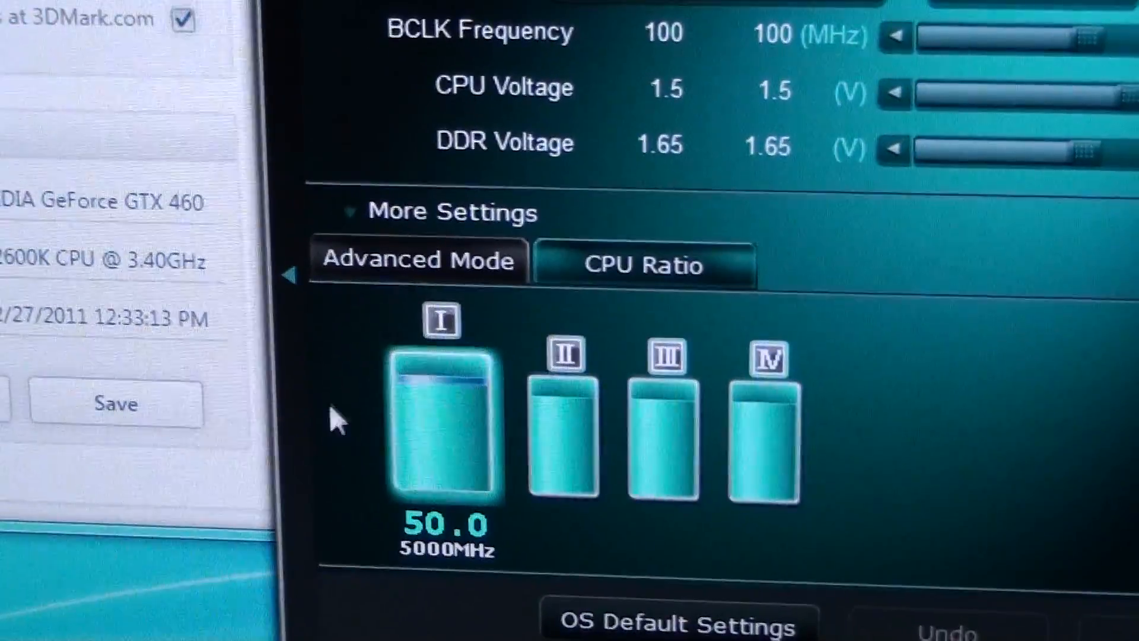
left_click(451, 211)
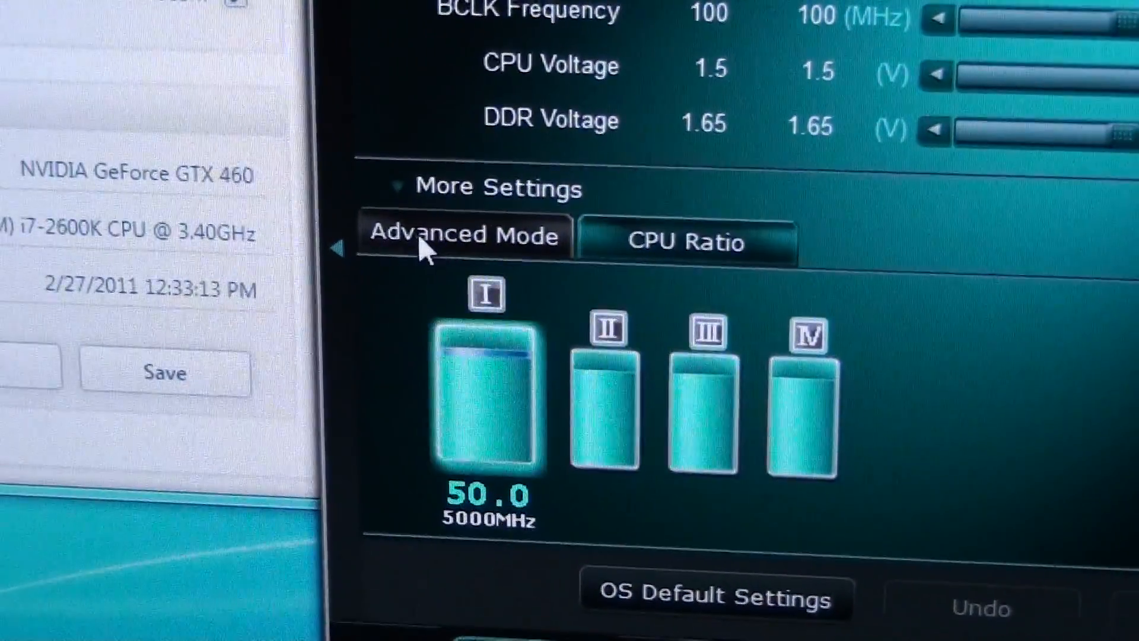
left_click(465, 236)
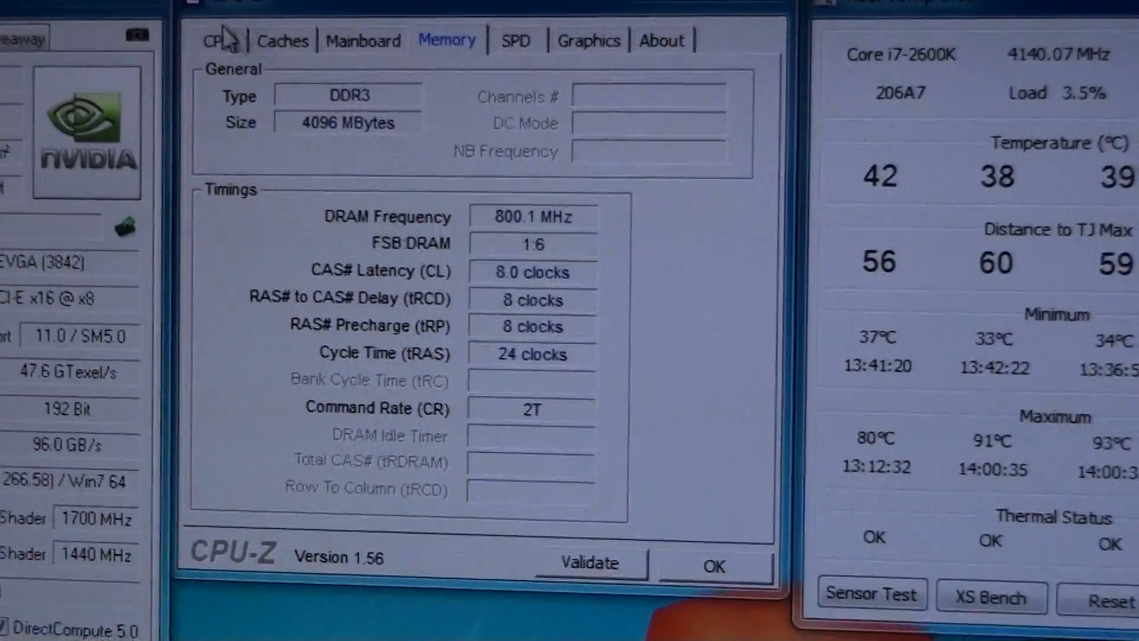
left_click(214, 41)
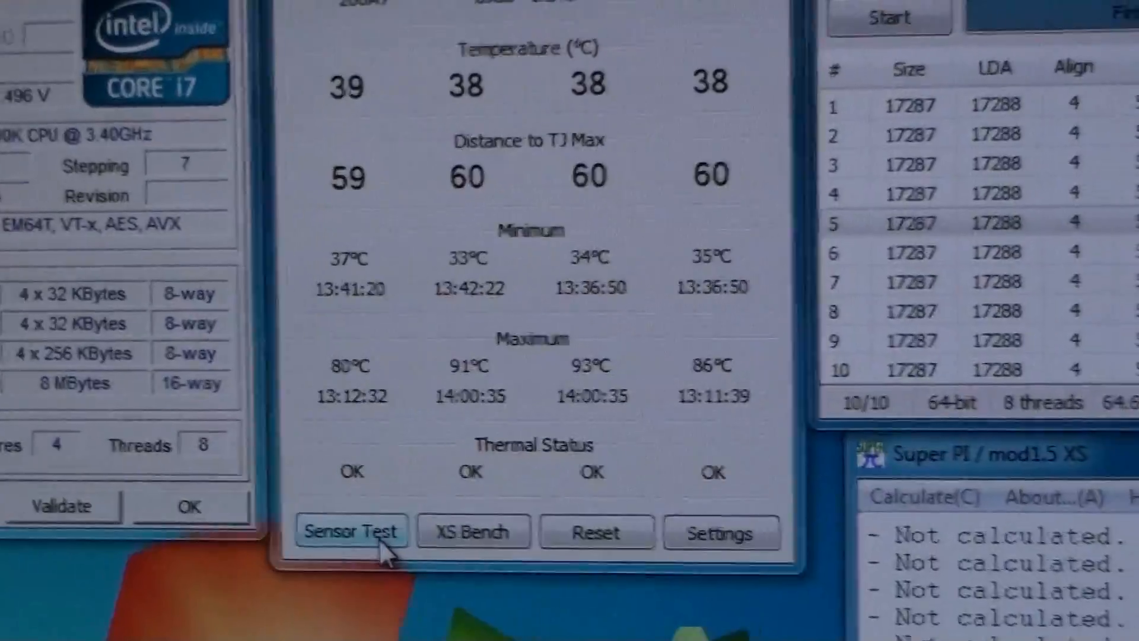
left_click(351, 530)
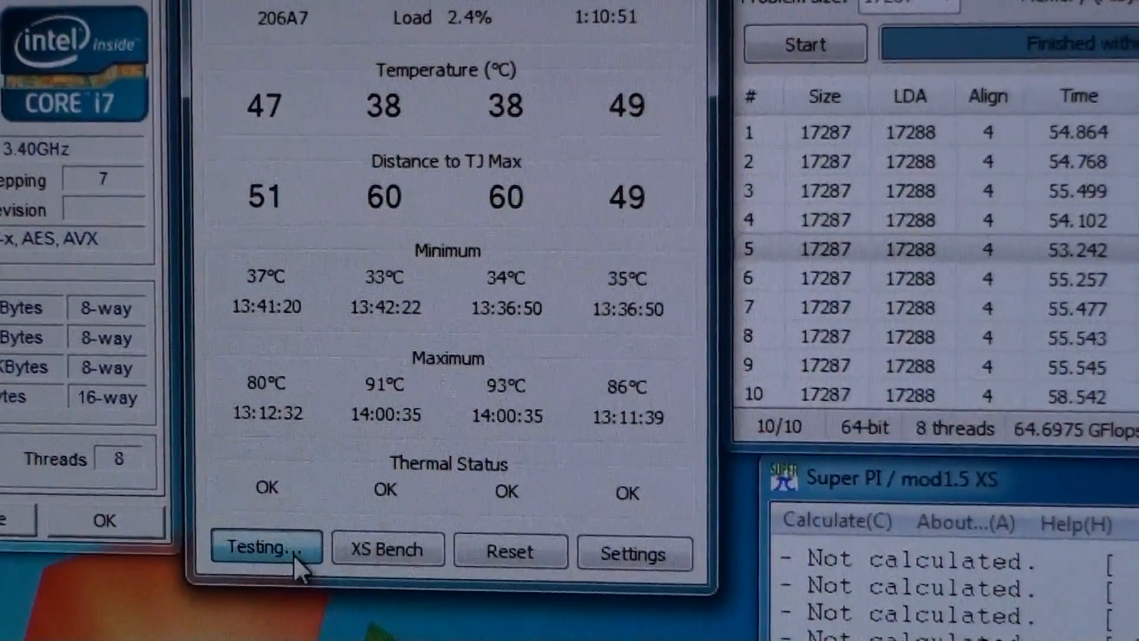